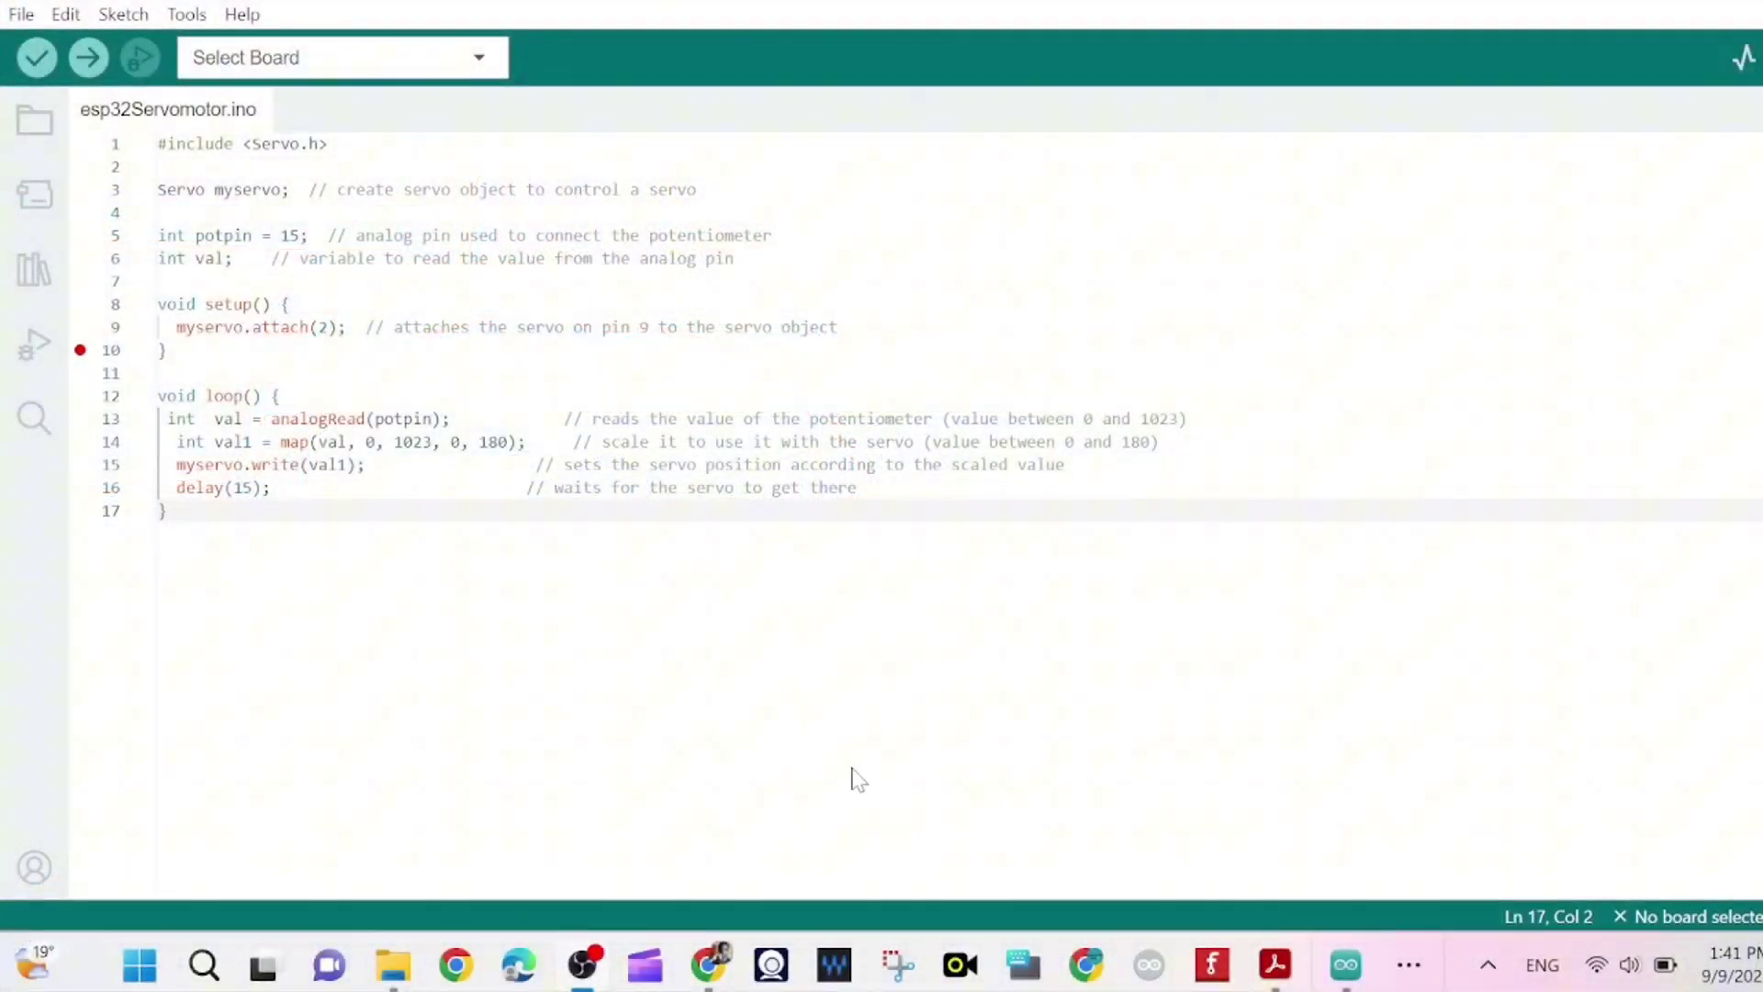
mouse_move(1306, 929)
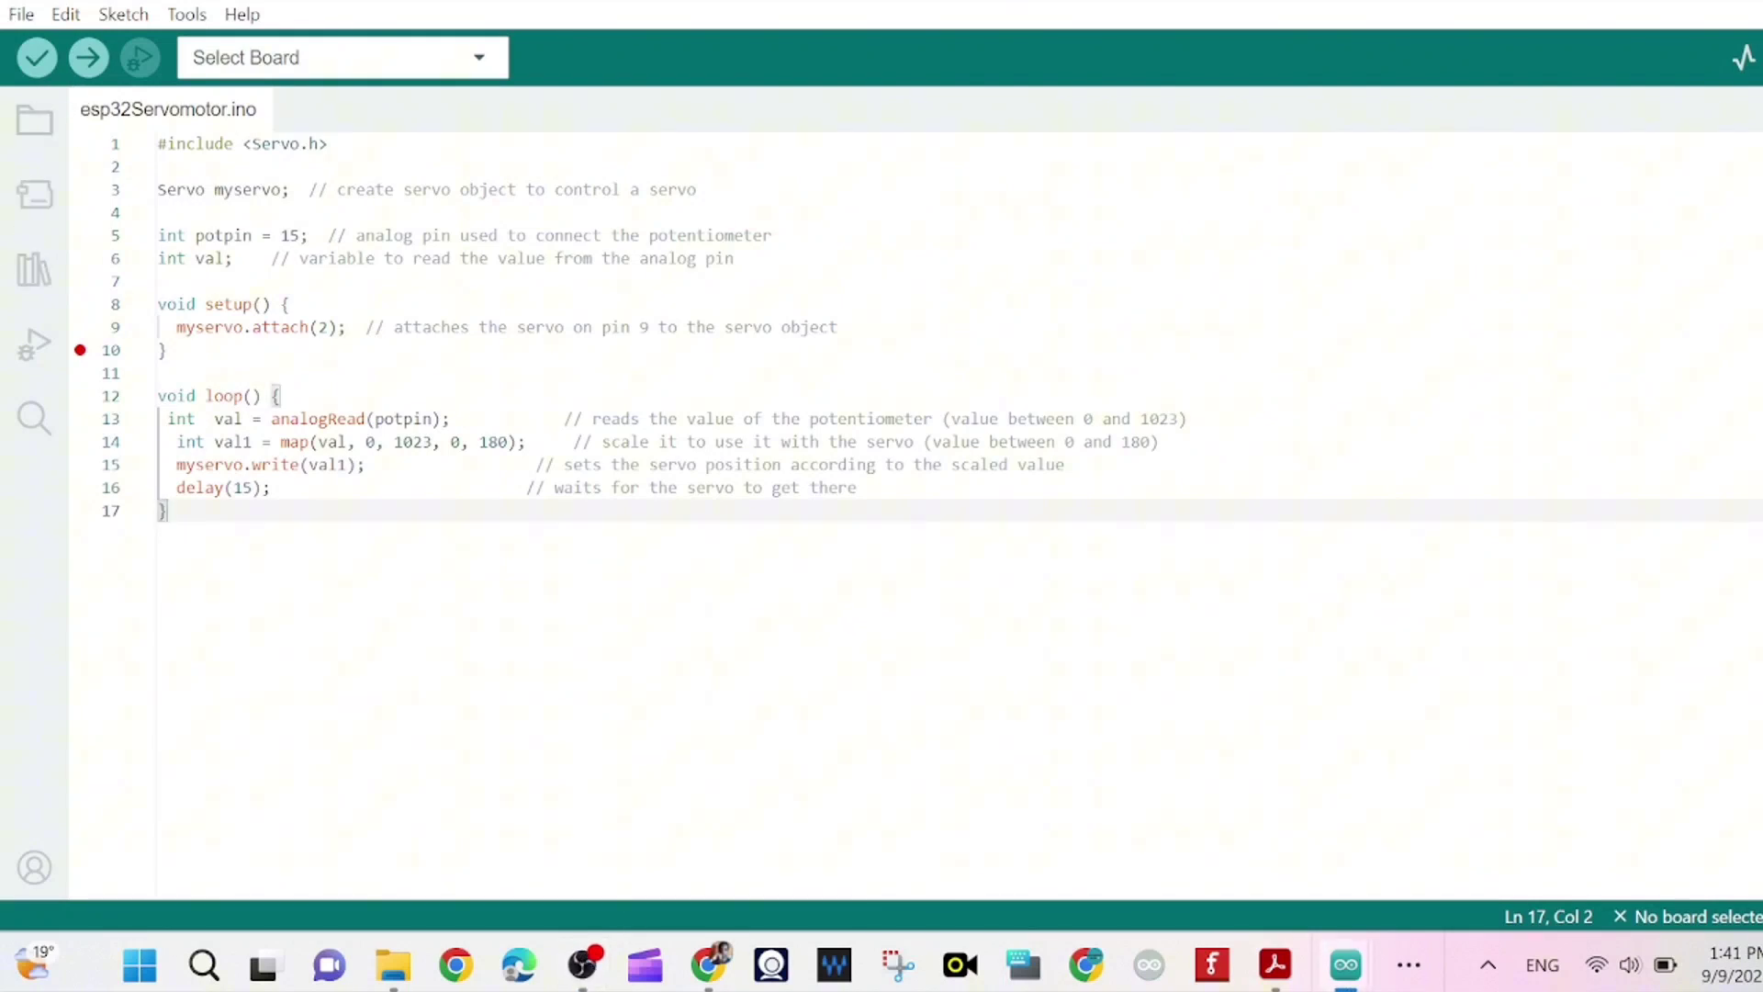
Select the whole sketch, then search the Boards Manager filter for 'servoesp32'.
key("ctrl+a")
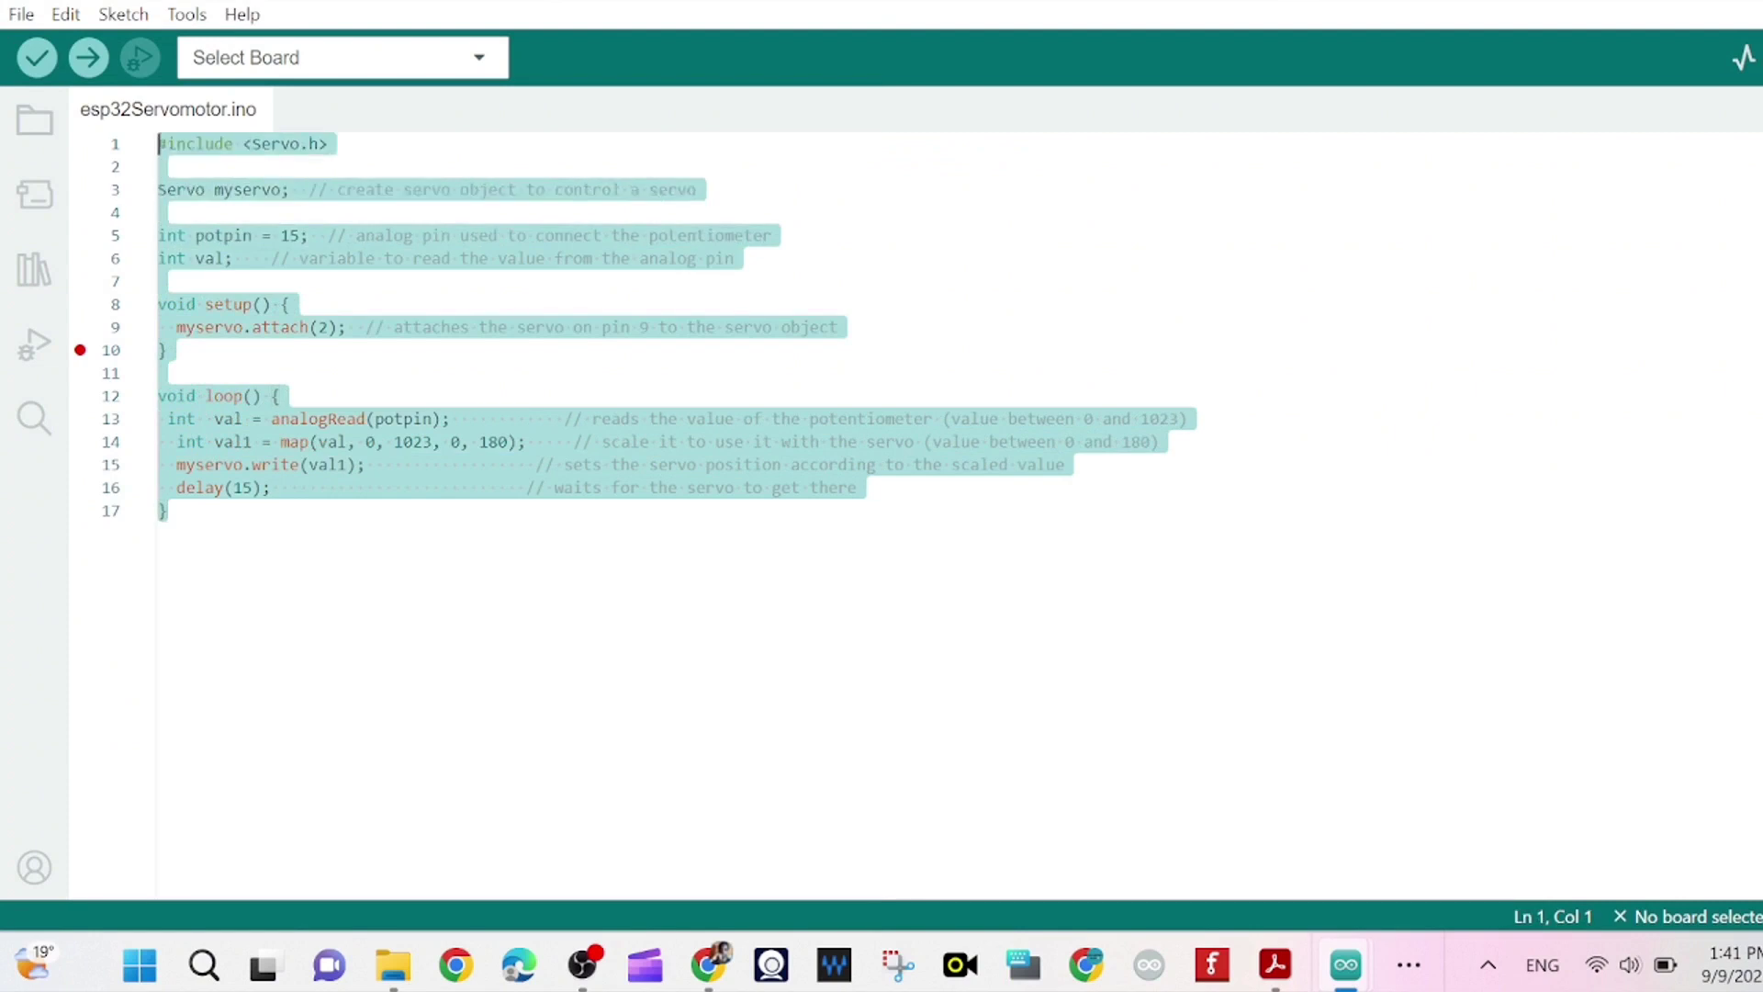
mouse_move(34, 196)
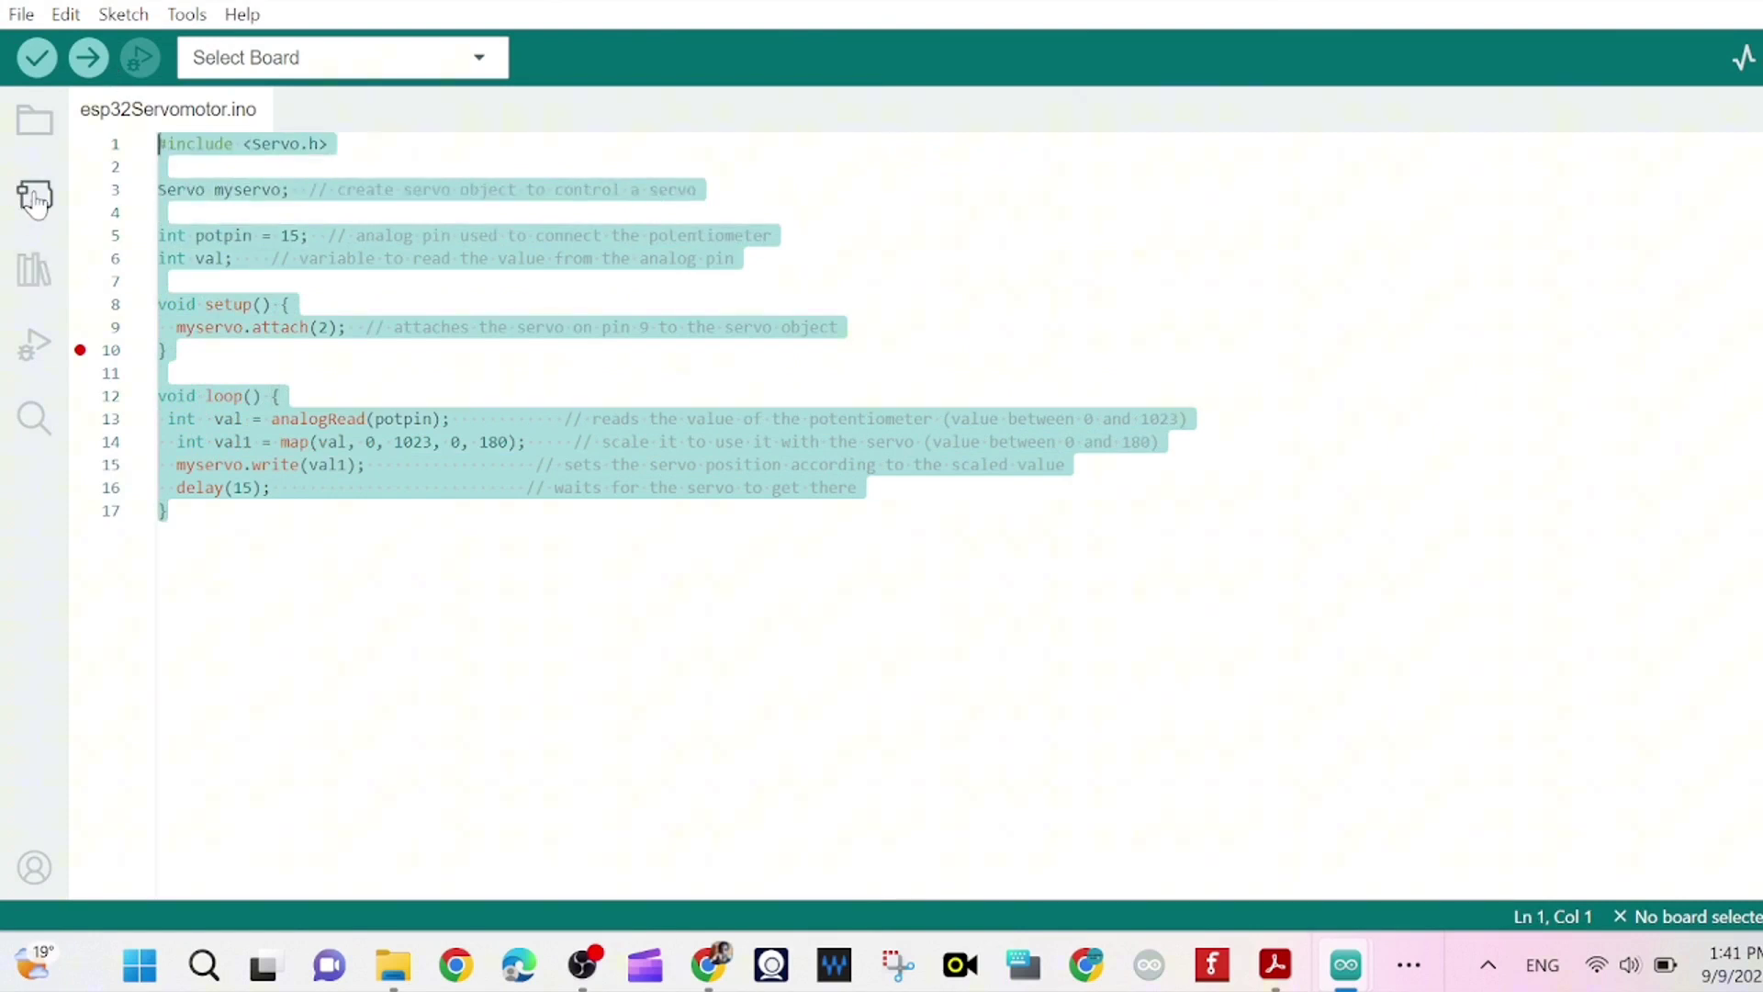
left_click(34, 196)
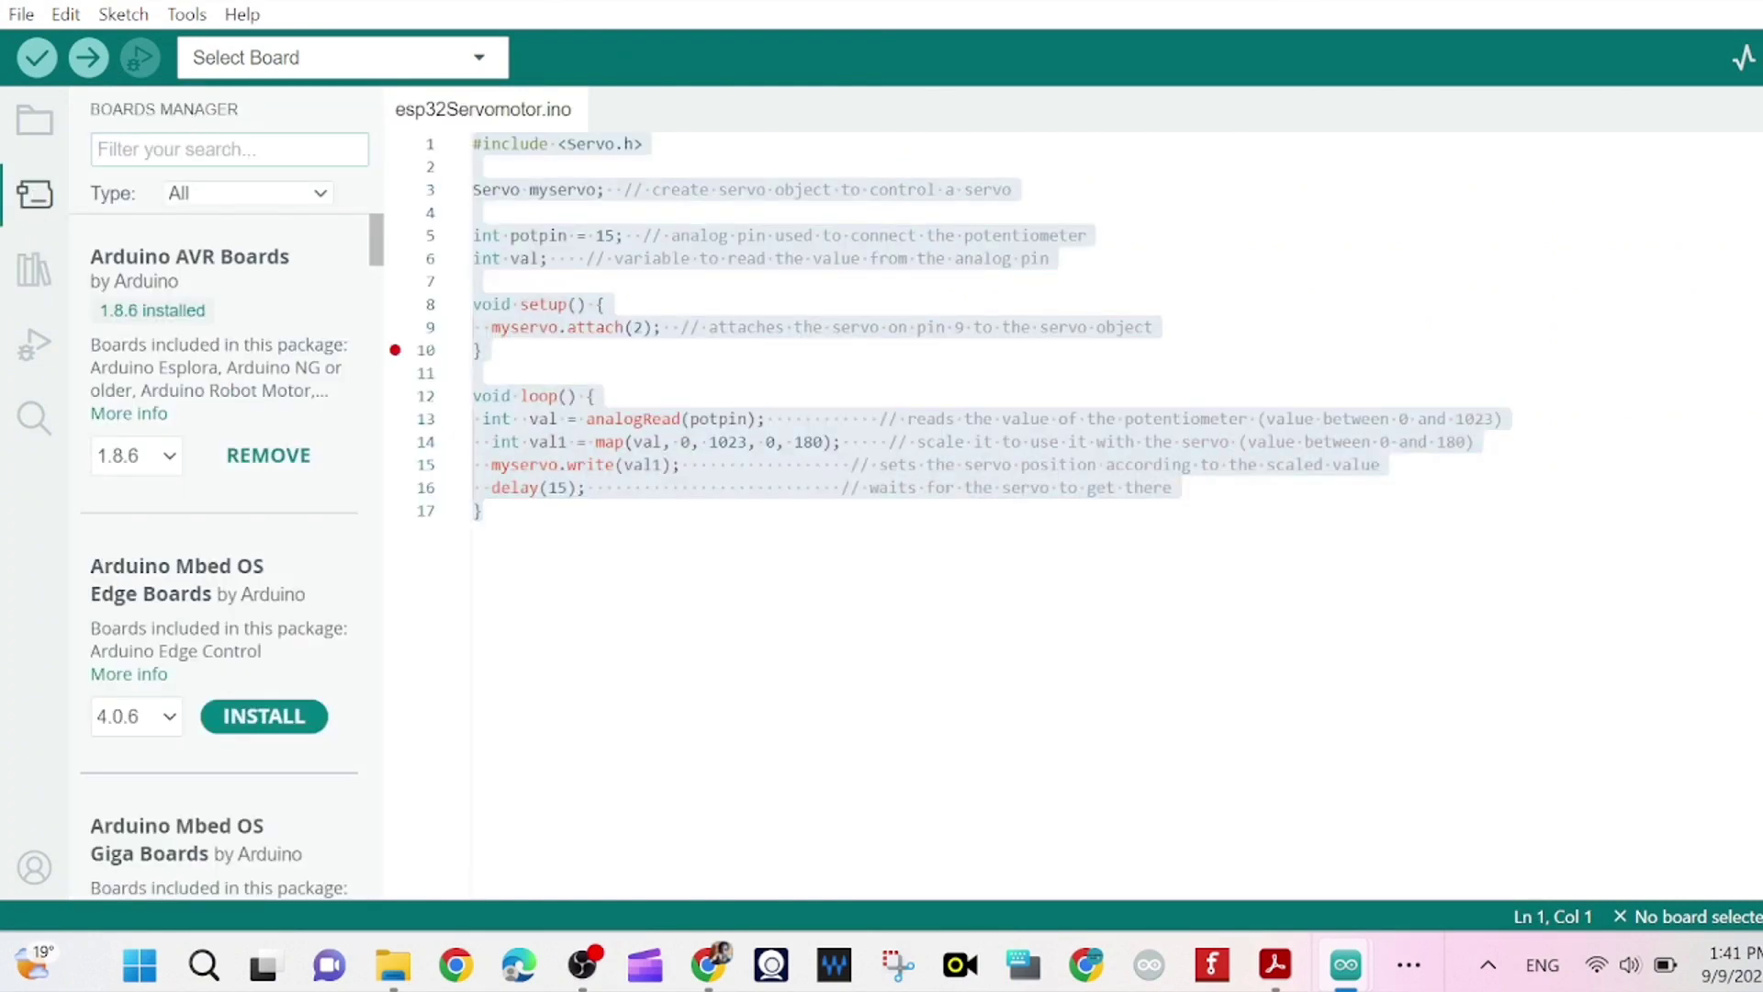
type("servo")
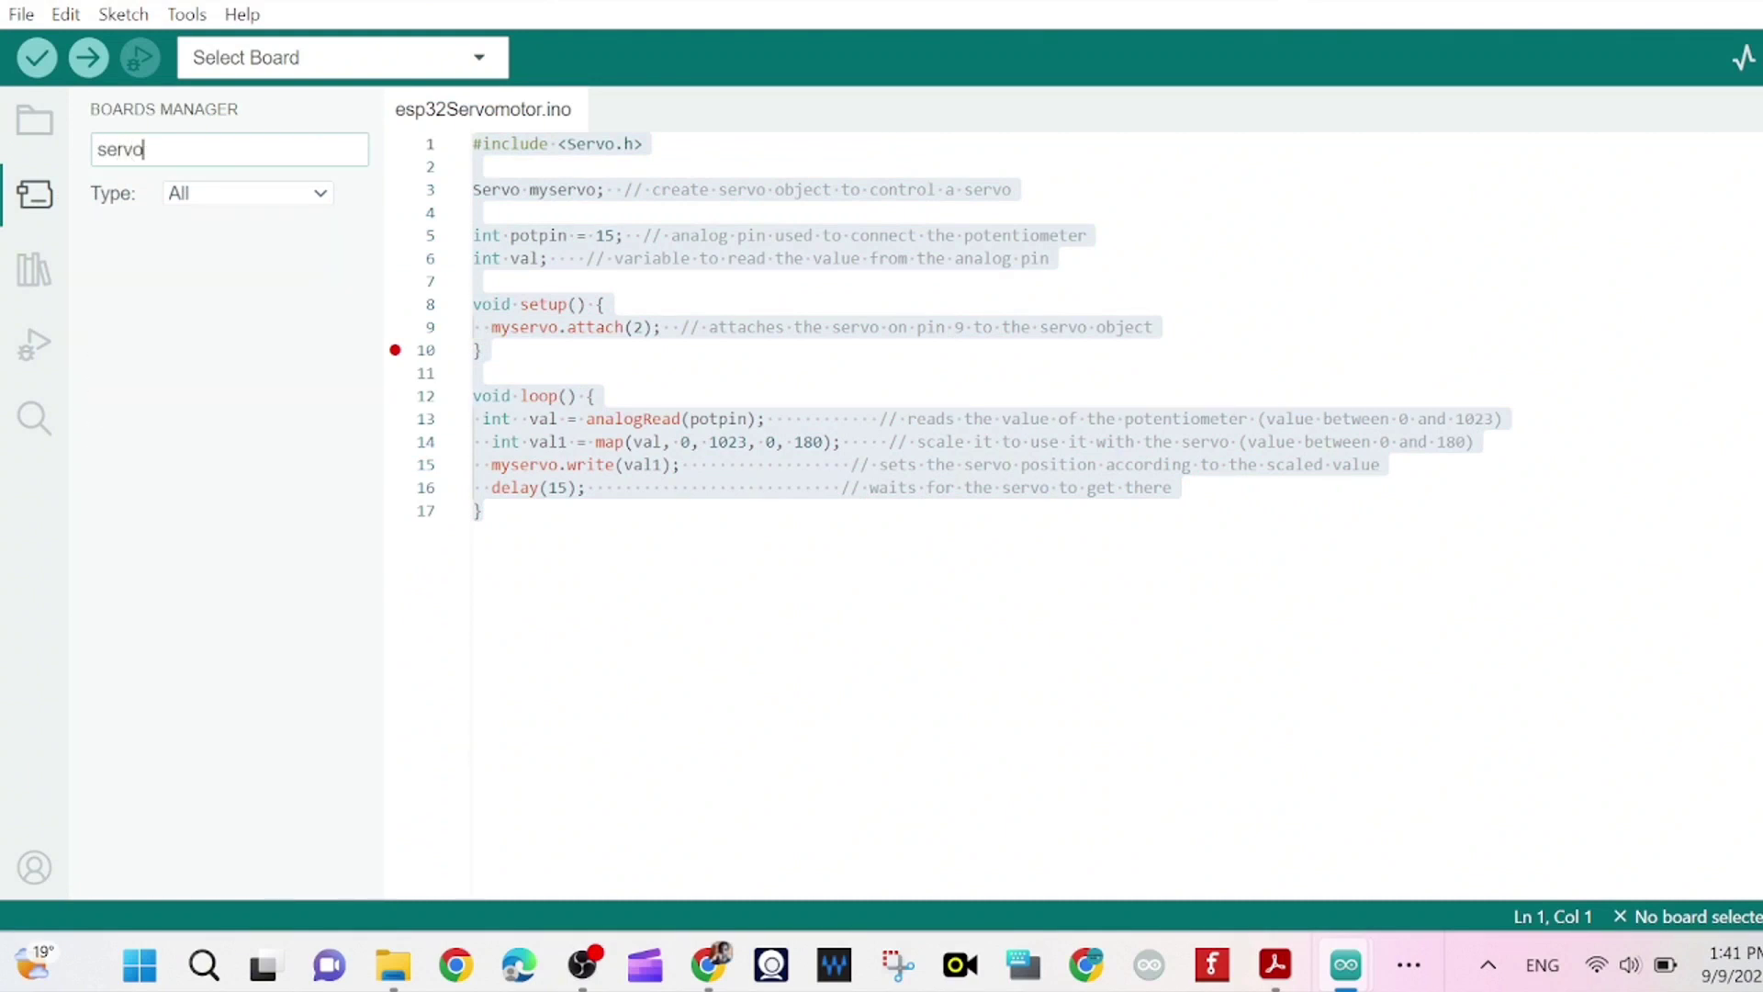
key("Backspace")
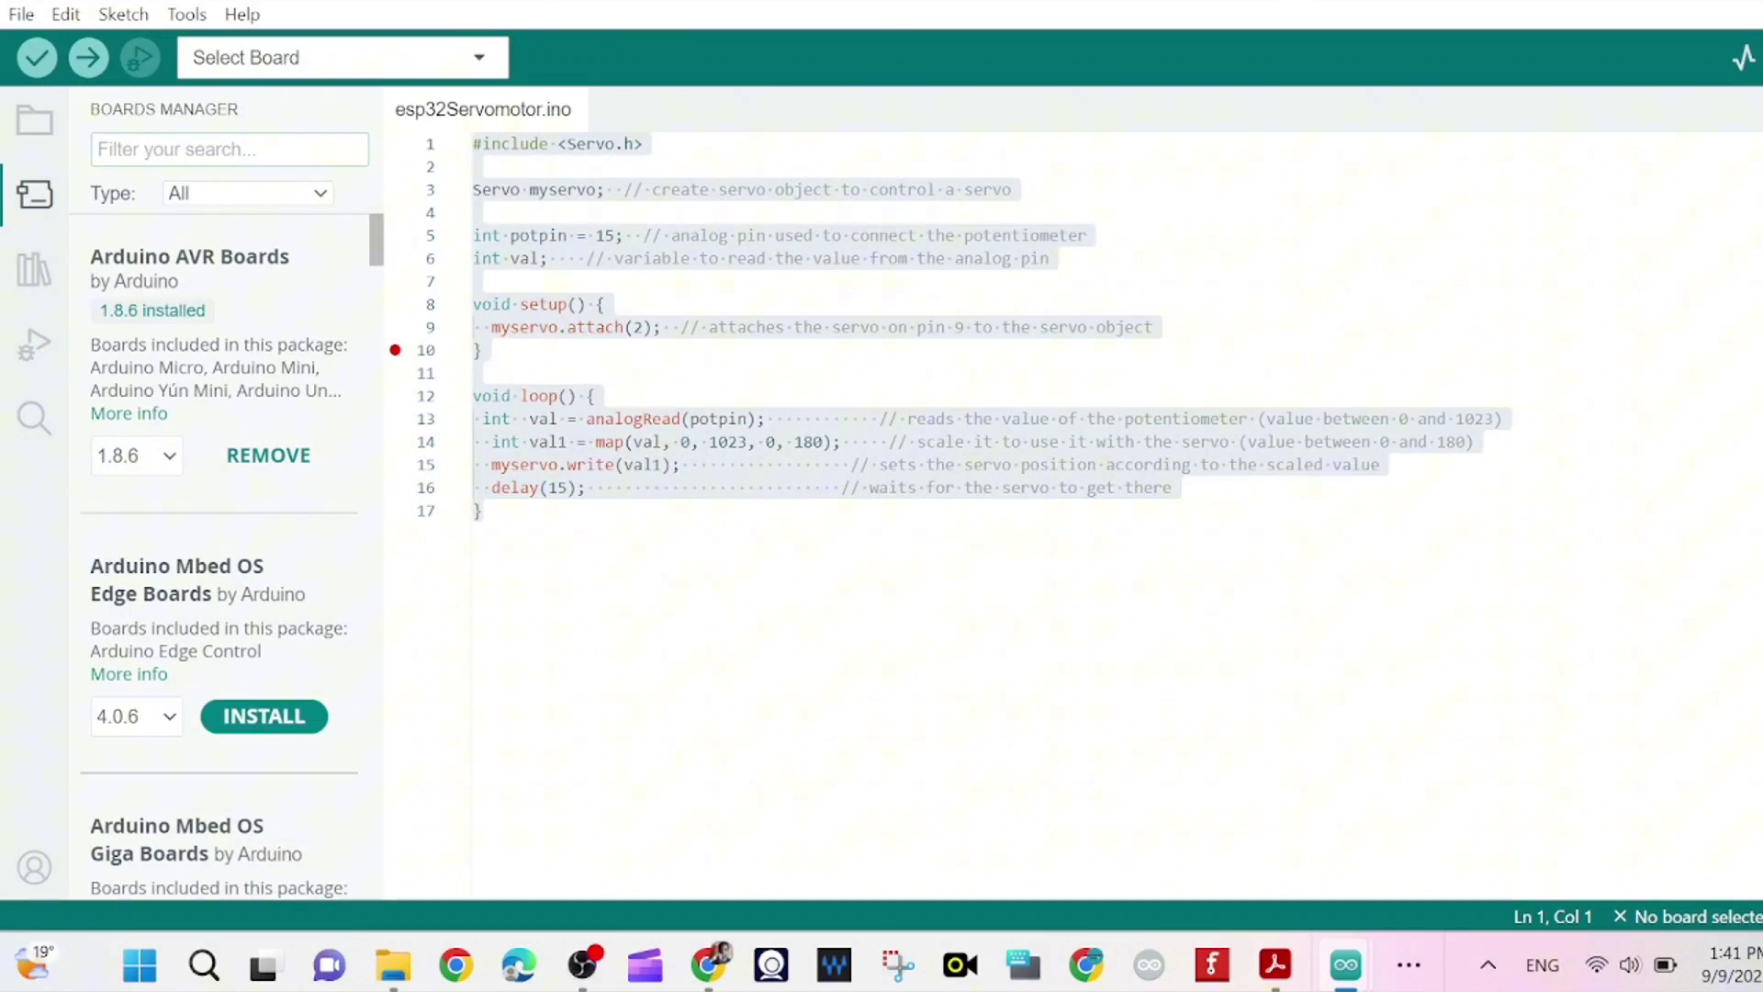
type("servoe")
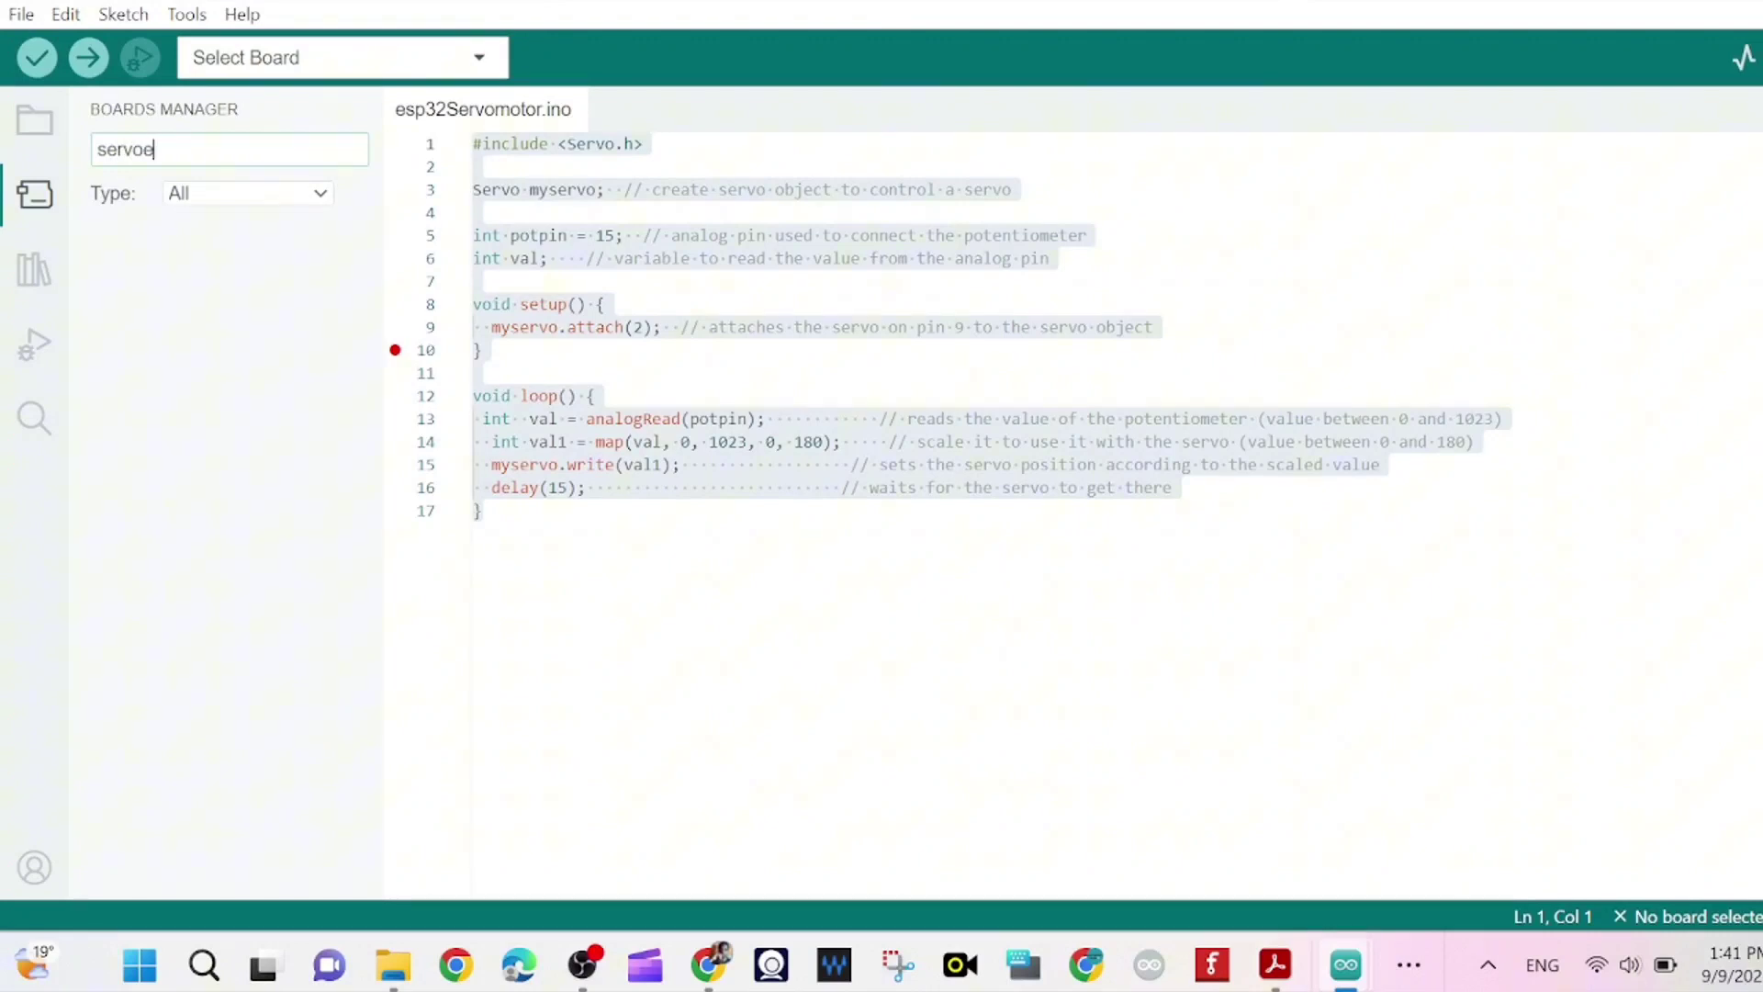
type("sp32")
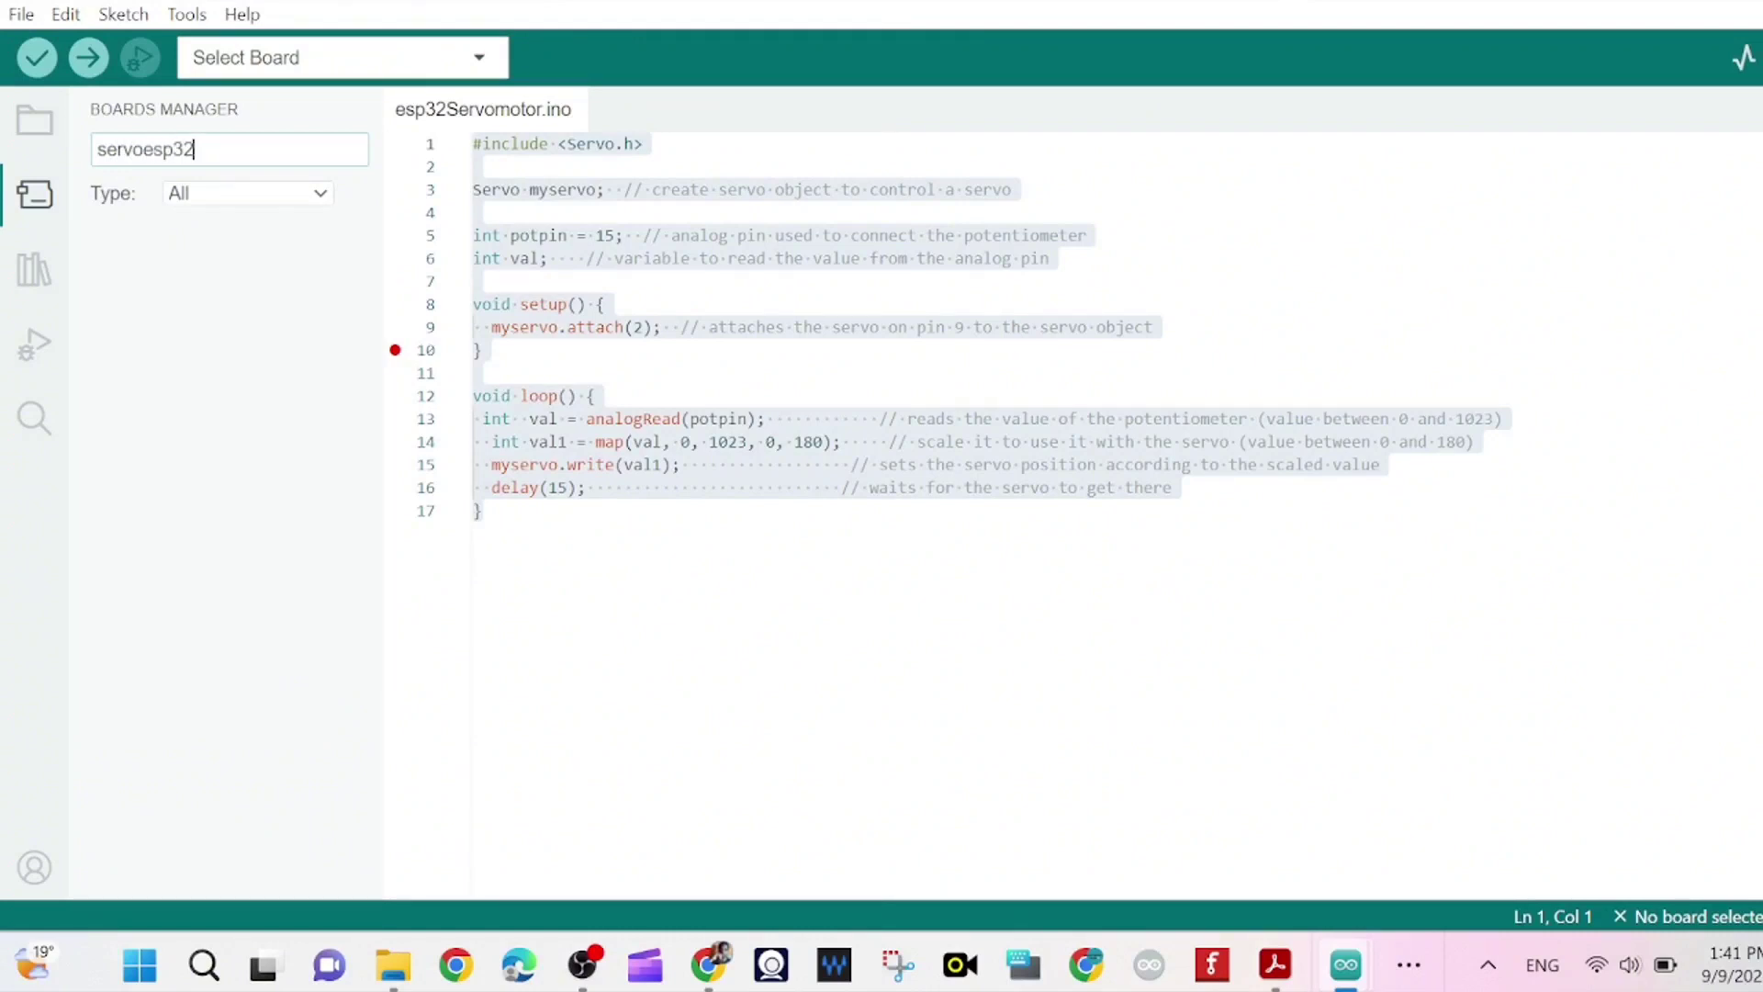
Switch to the Library Manager so ServoESP32 by Jaroslav Paral can be installed (v1.0.3).
left_click(34, 269)
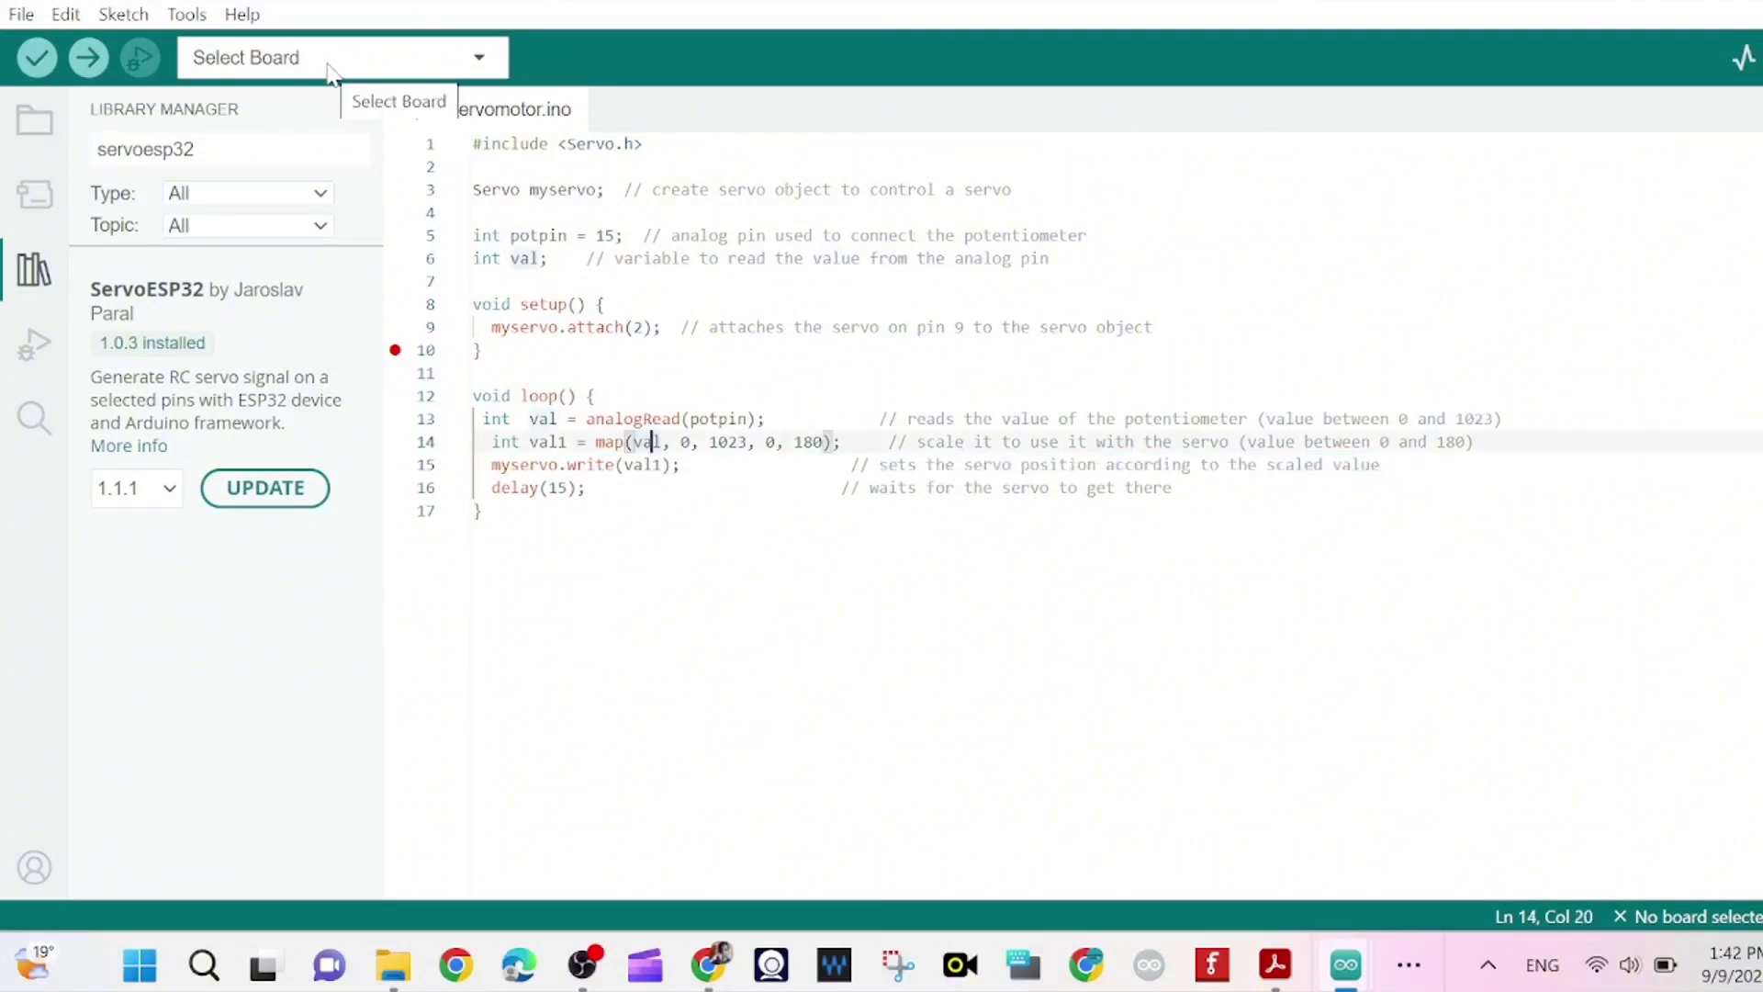
Select the COM5 port and set the board to ESP32 Dev Module via the 'esp dev' search.
left_click(337, 57)
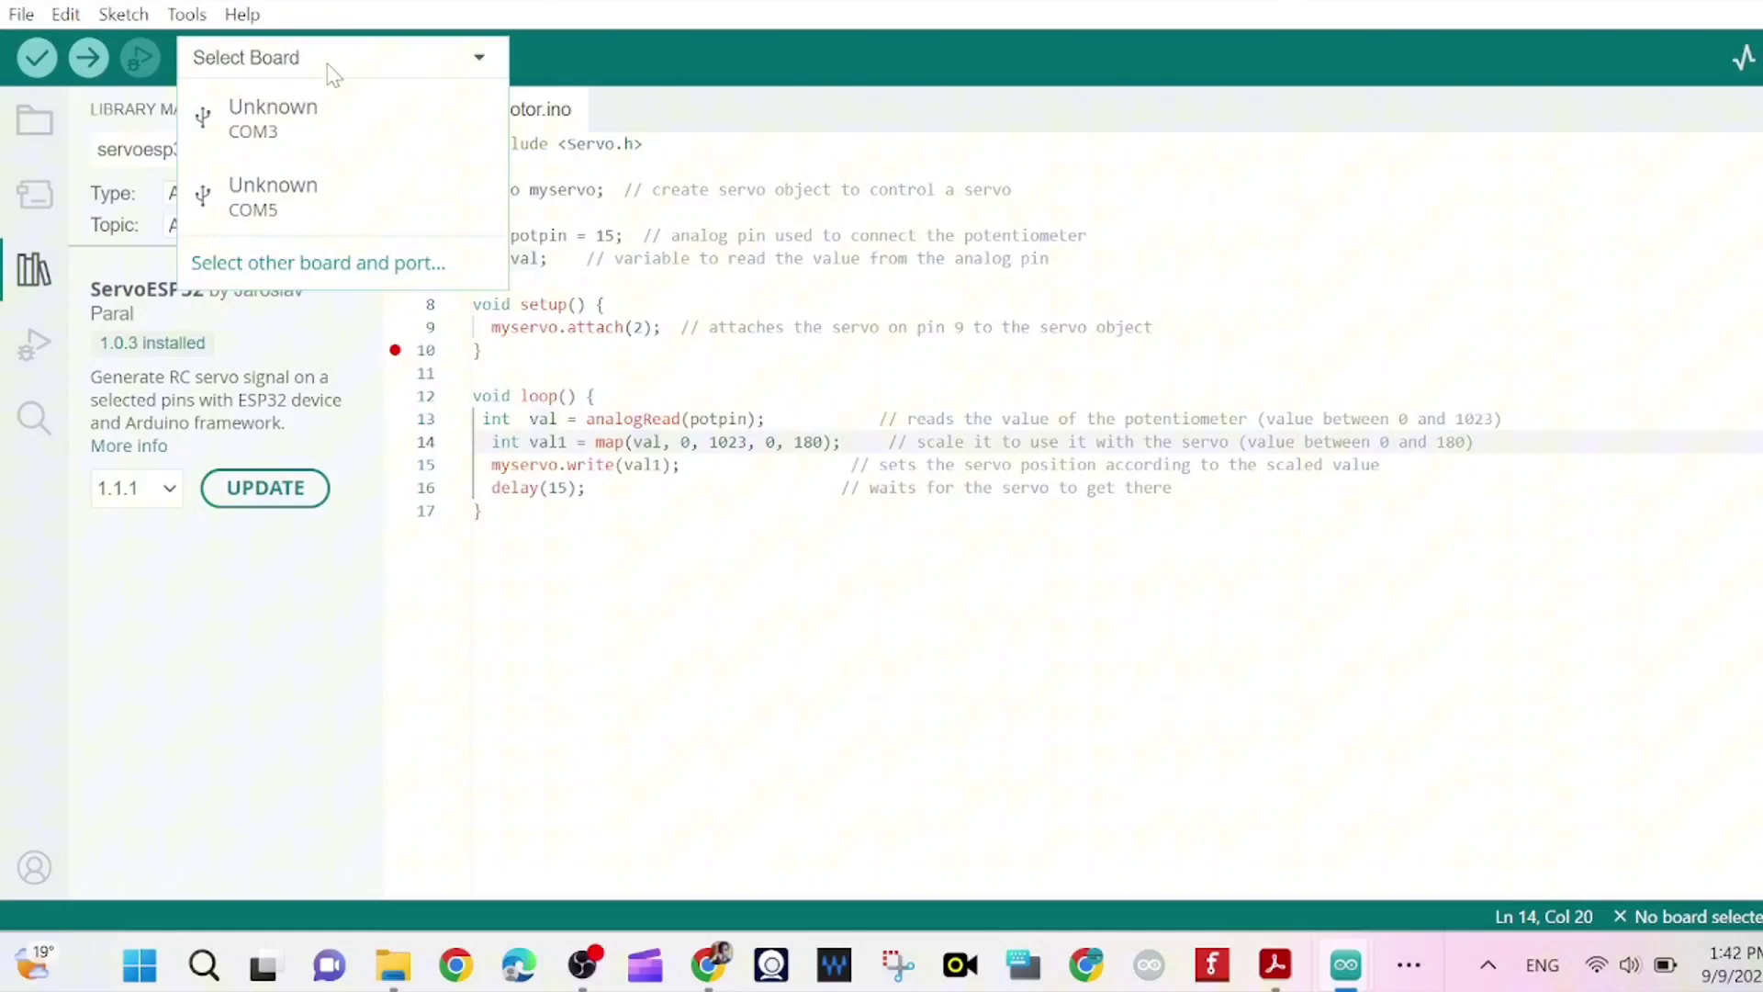
mouse_move(261, 196)
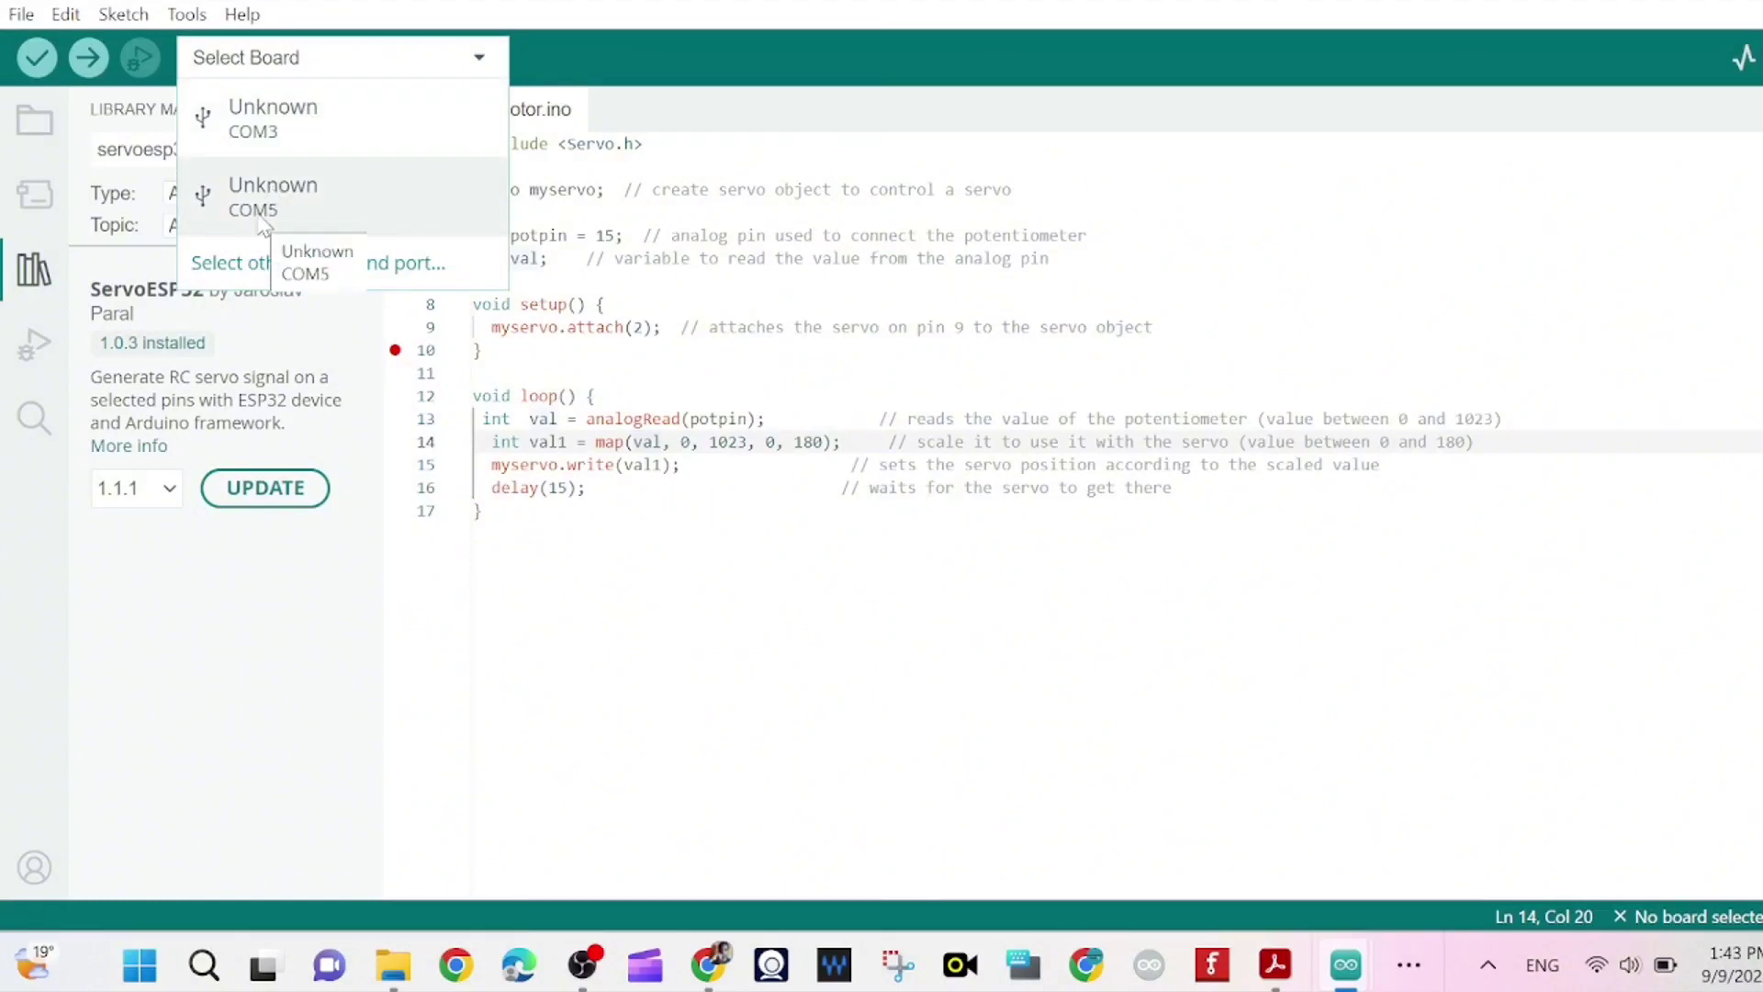
left_click(326, 262)
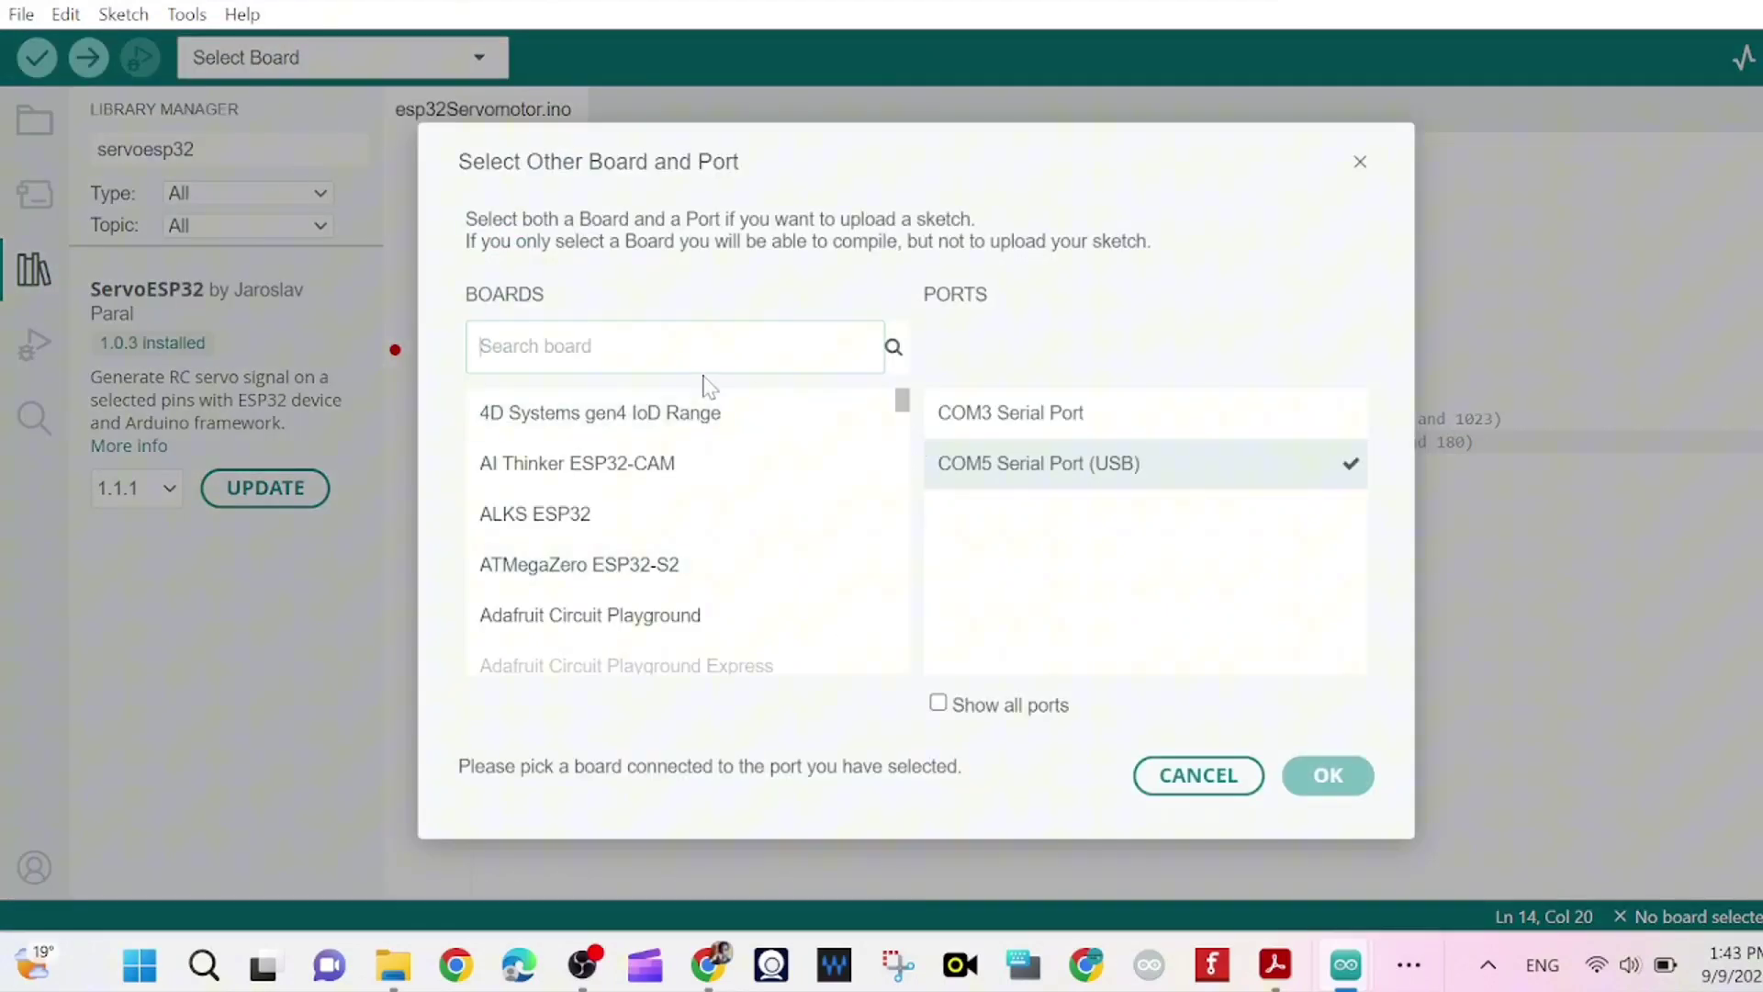
type("esp32")
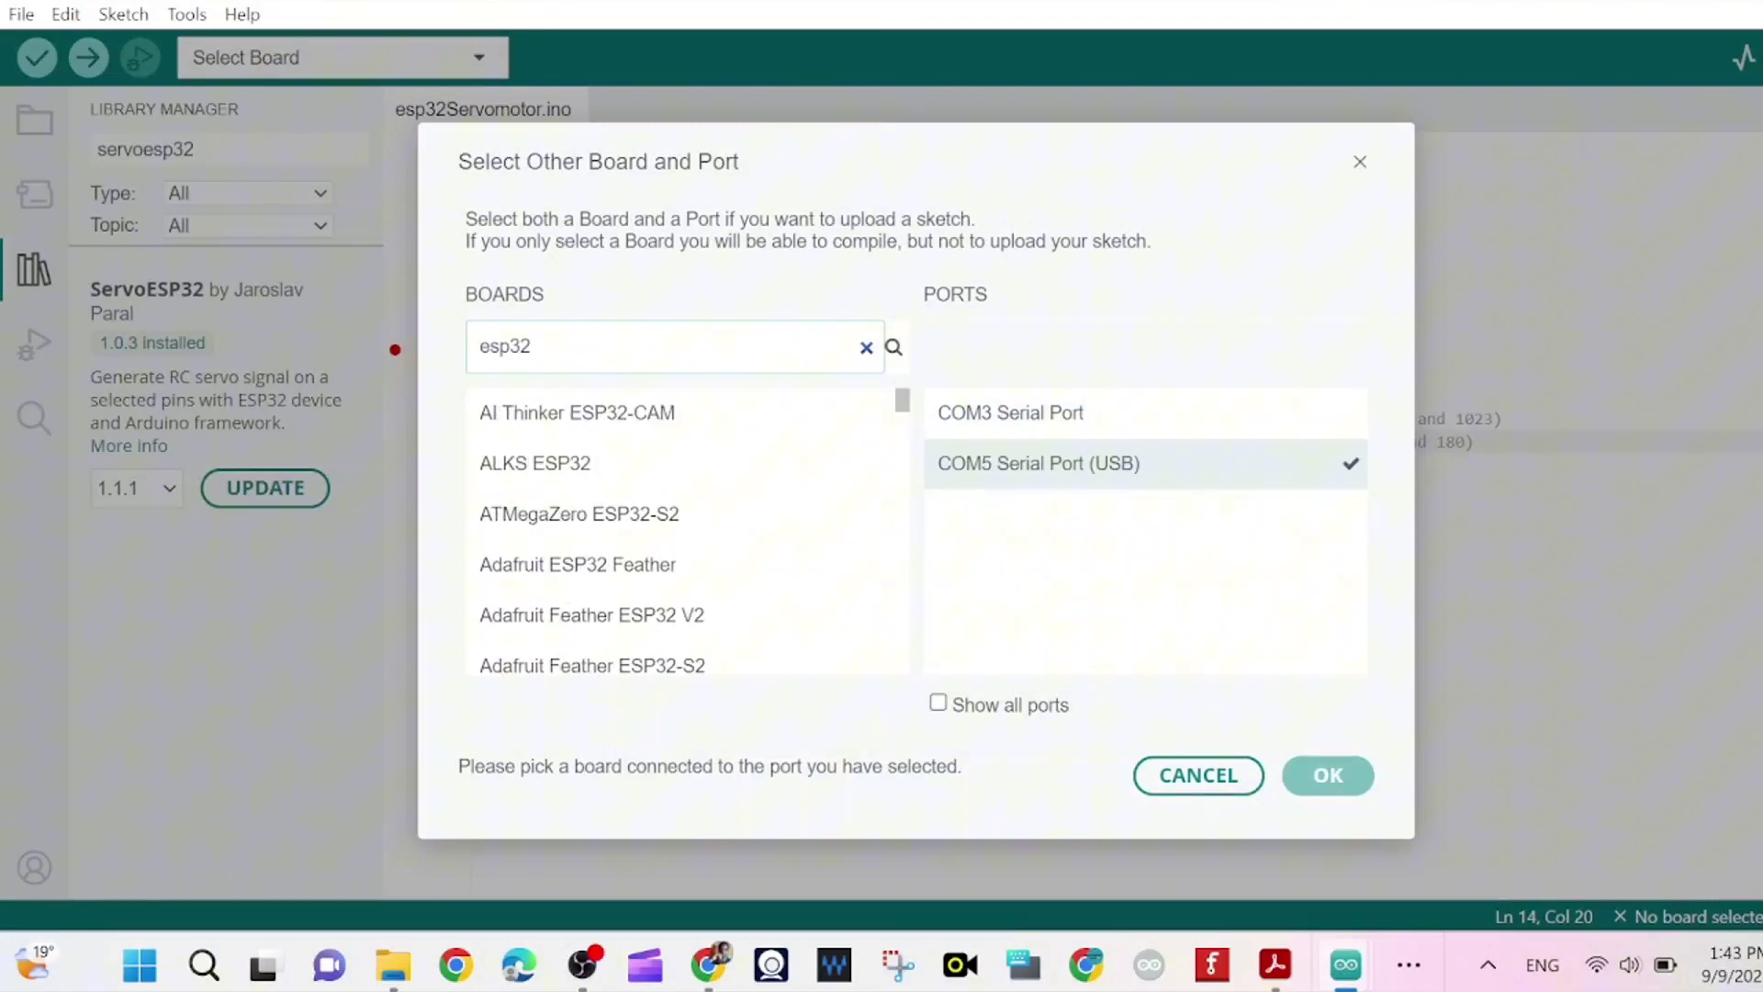
type("d")
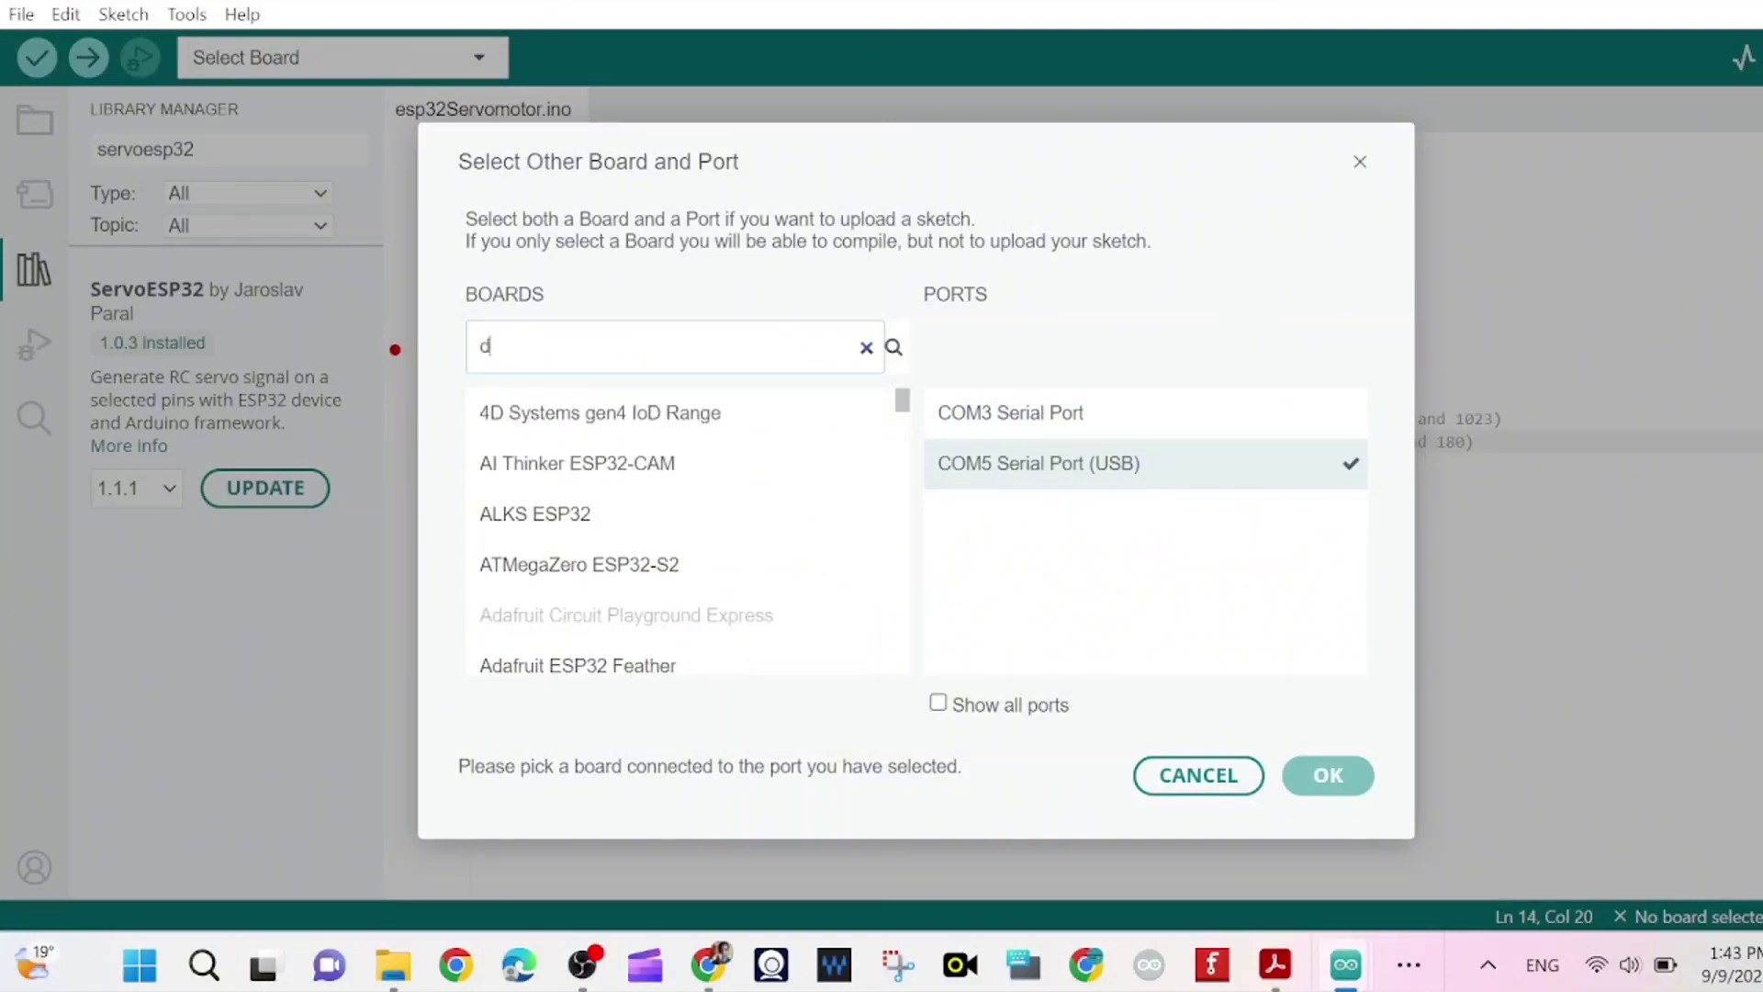
type("ev")
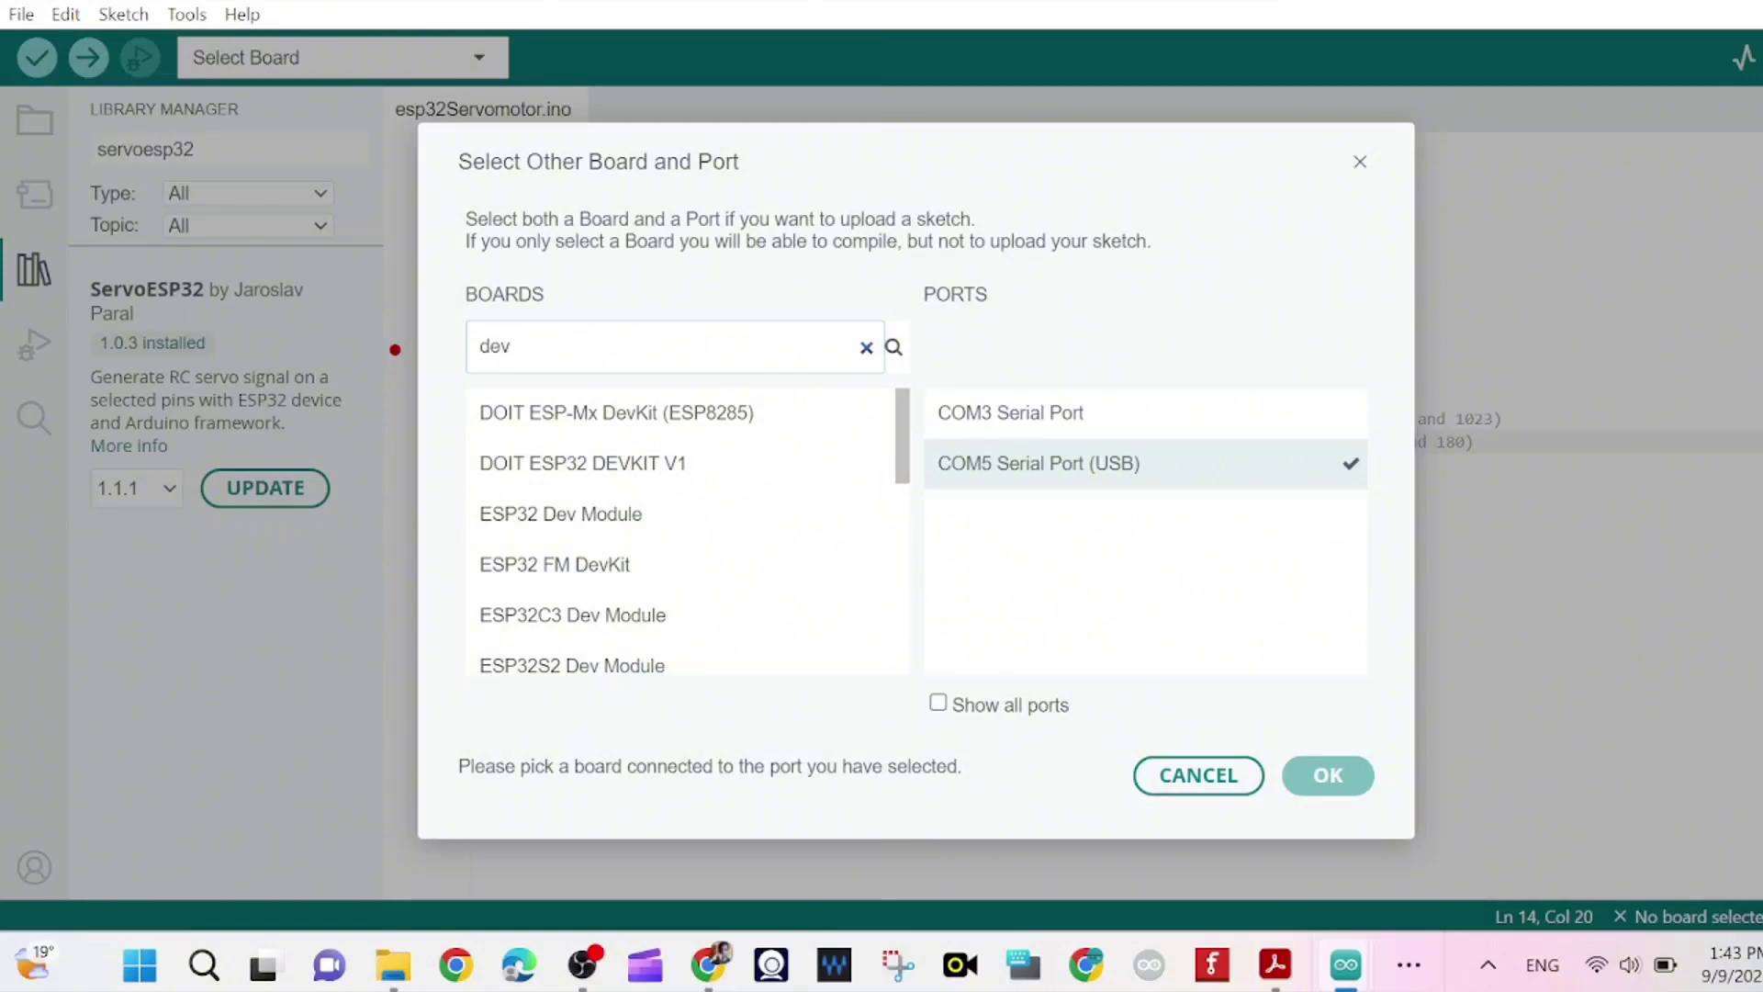
left_click(560, 514)
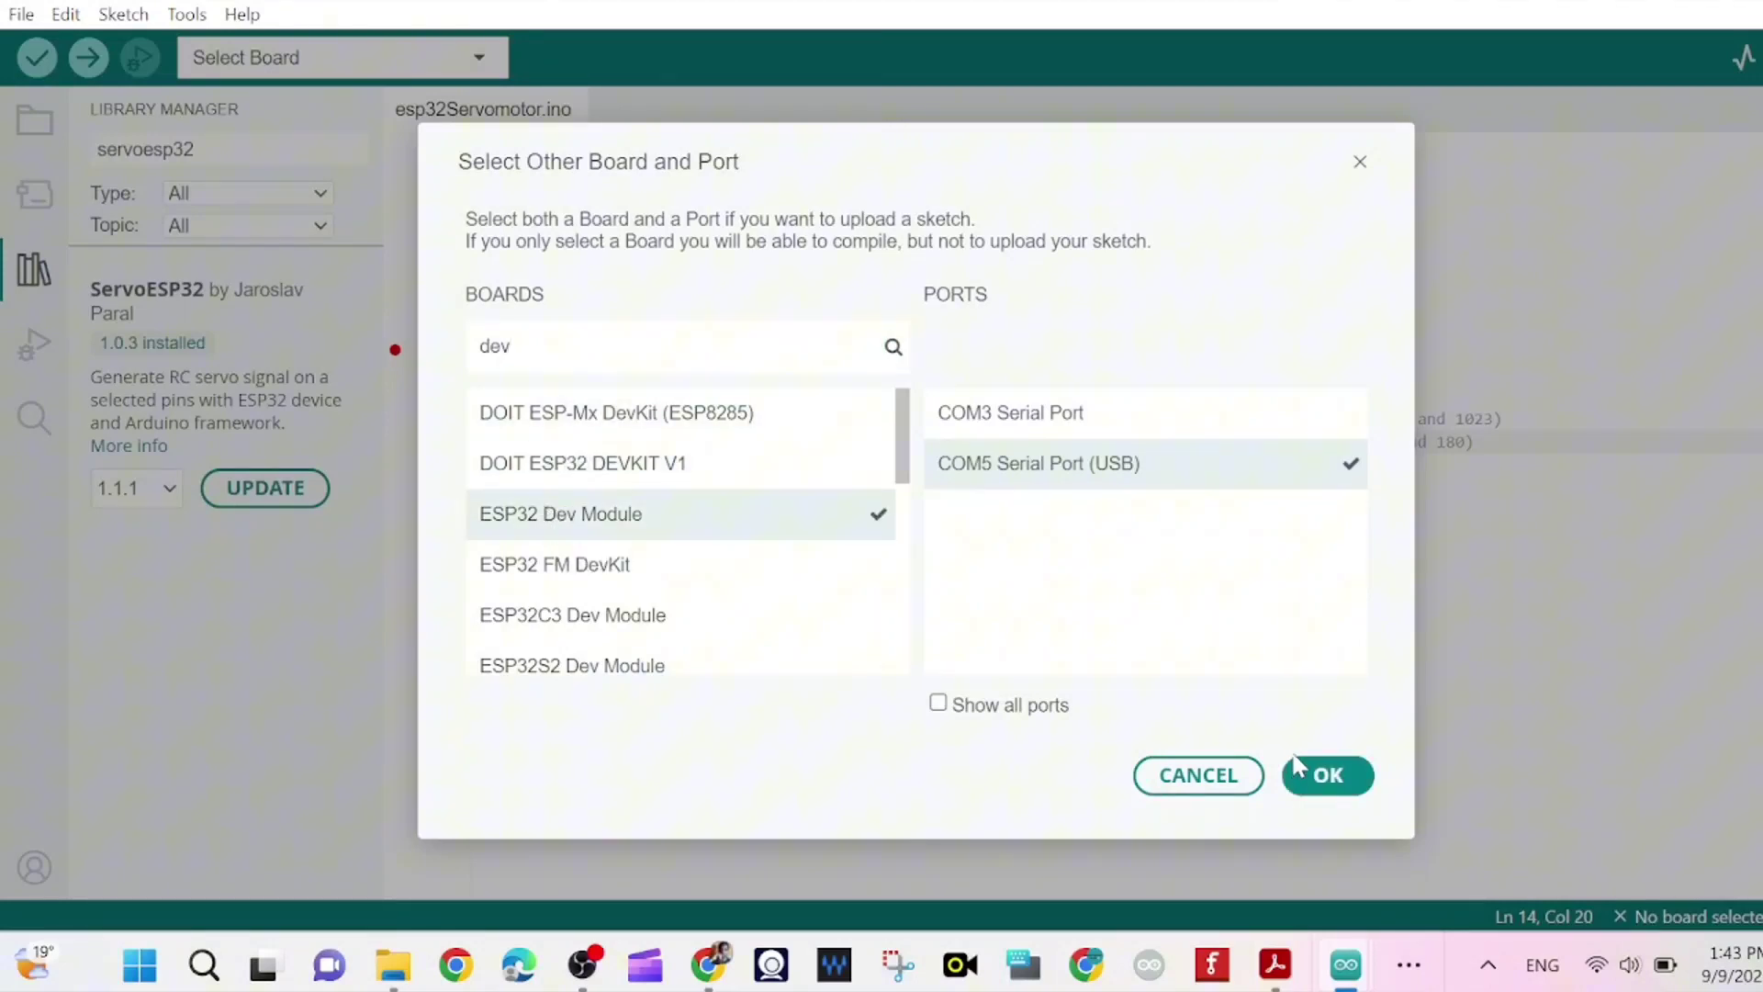
left_click(1327, 775)
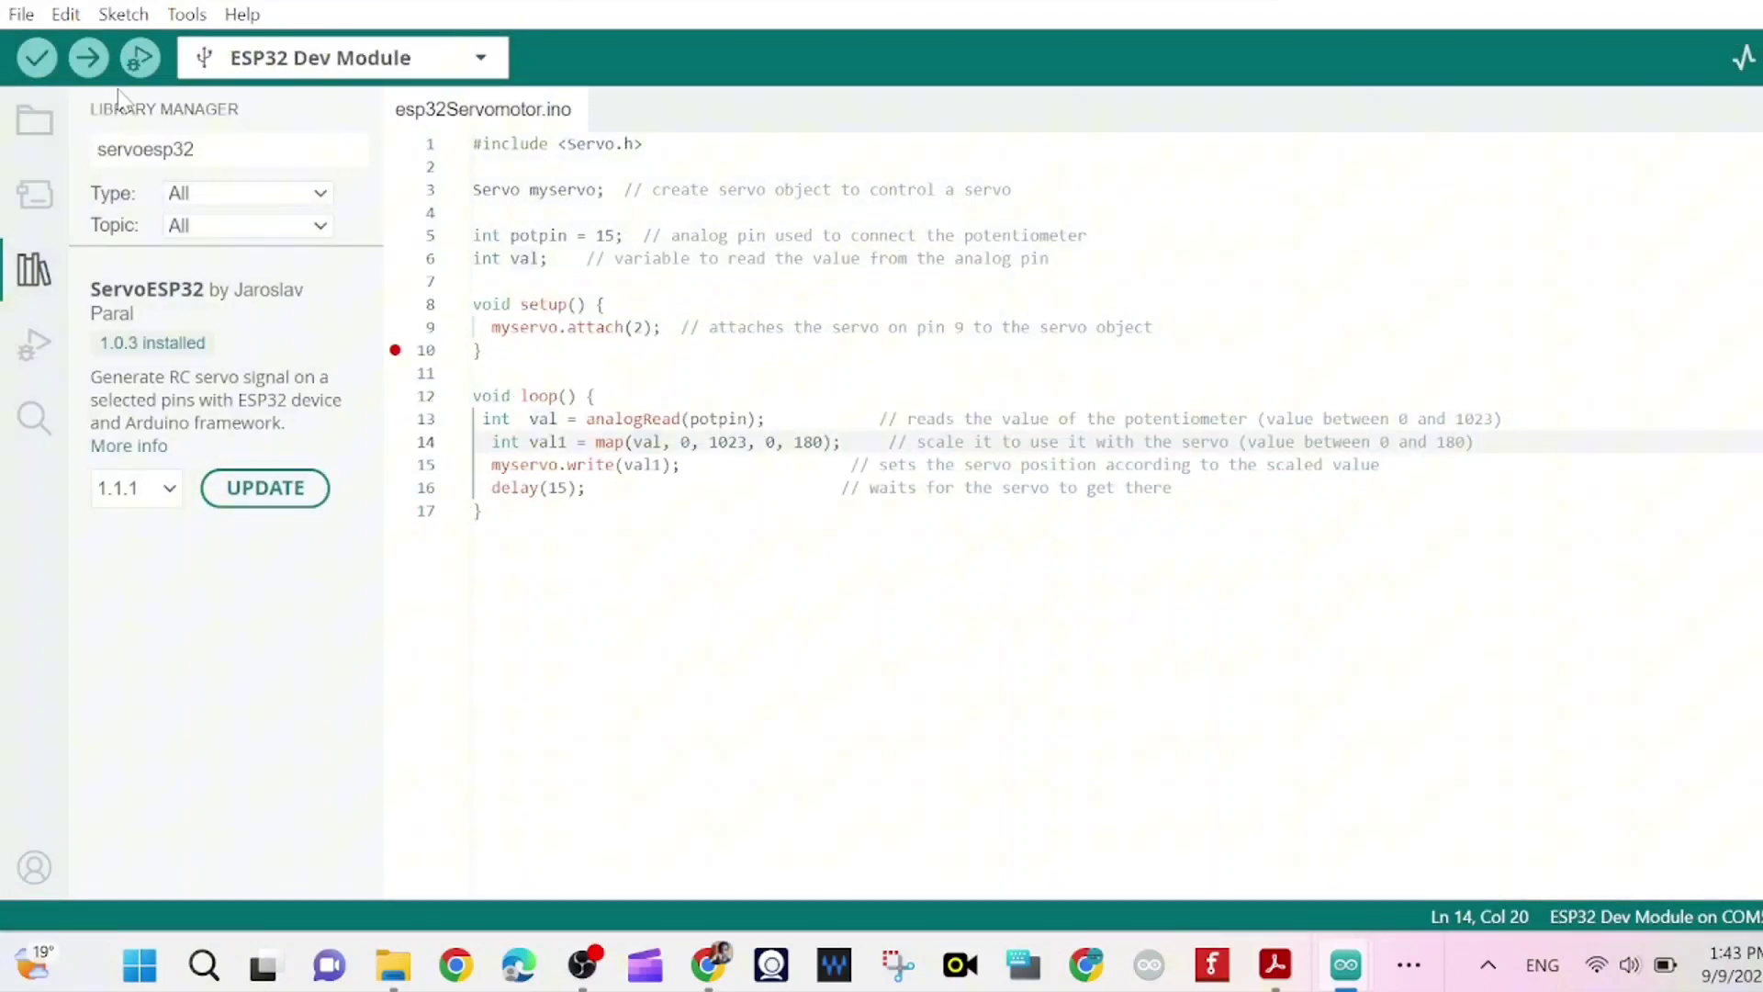
Start compiling and uploading the servo sketch to the board.
left_click(87, 57)
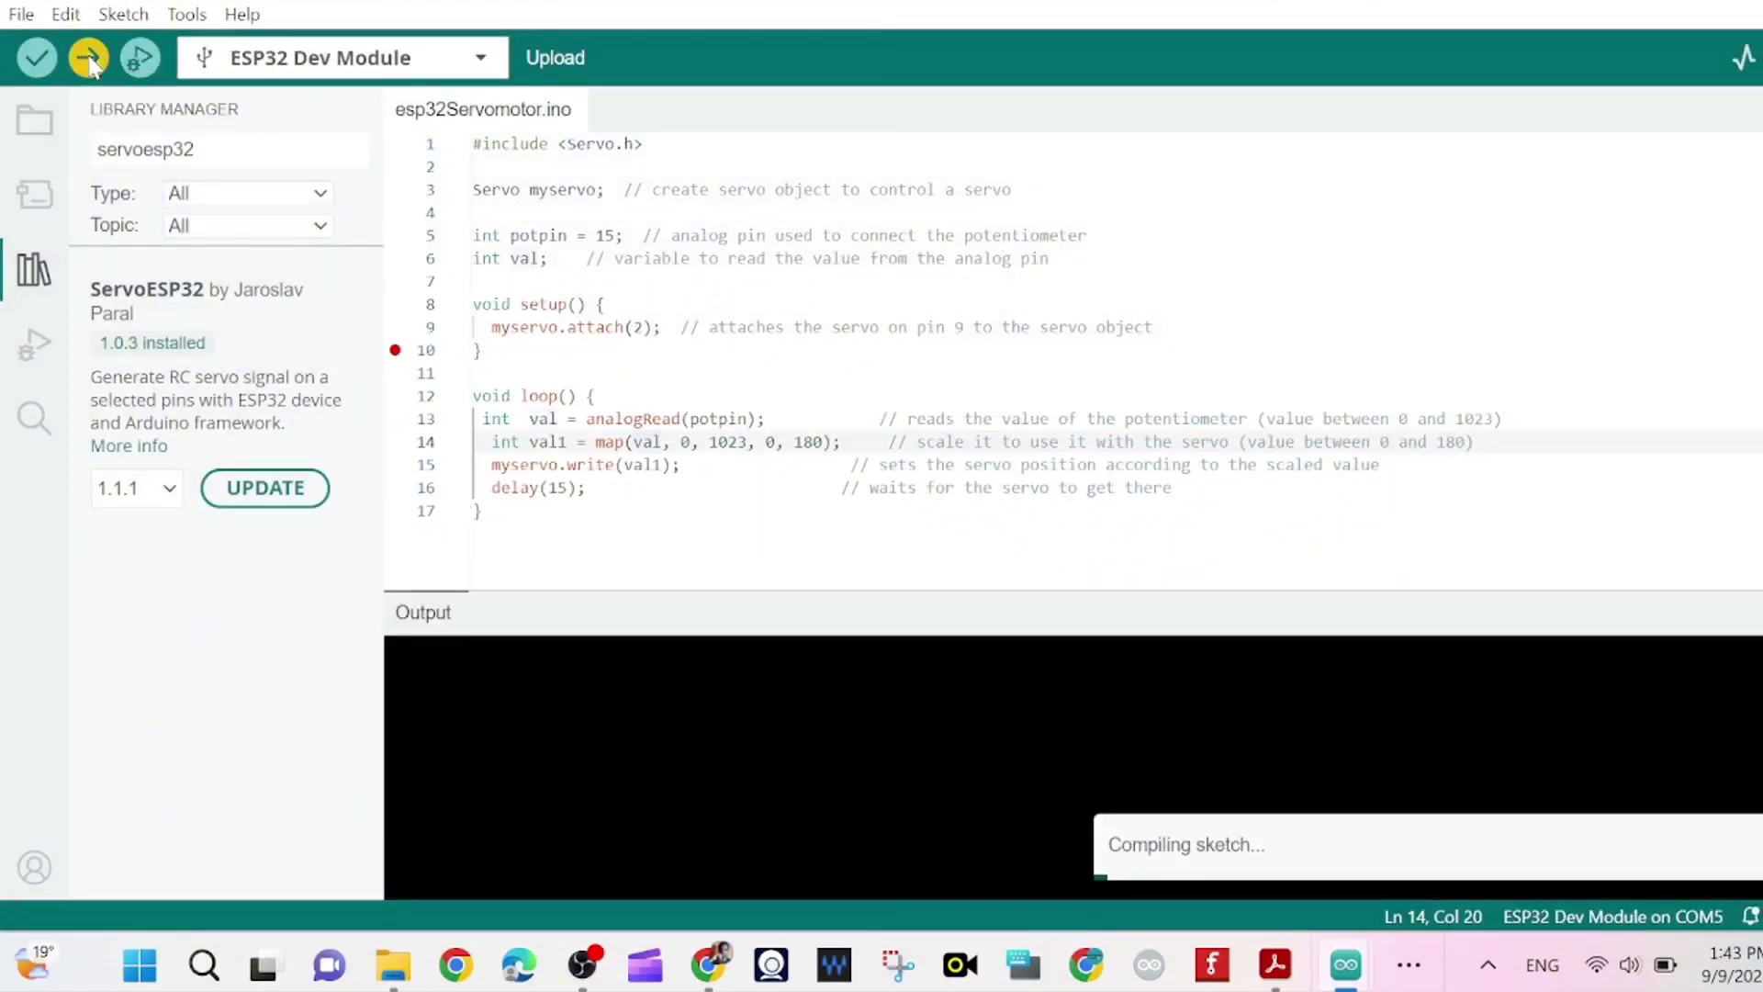